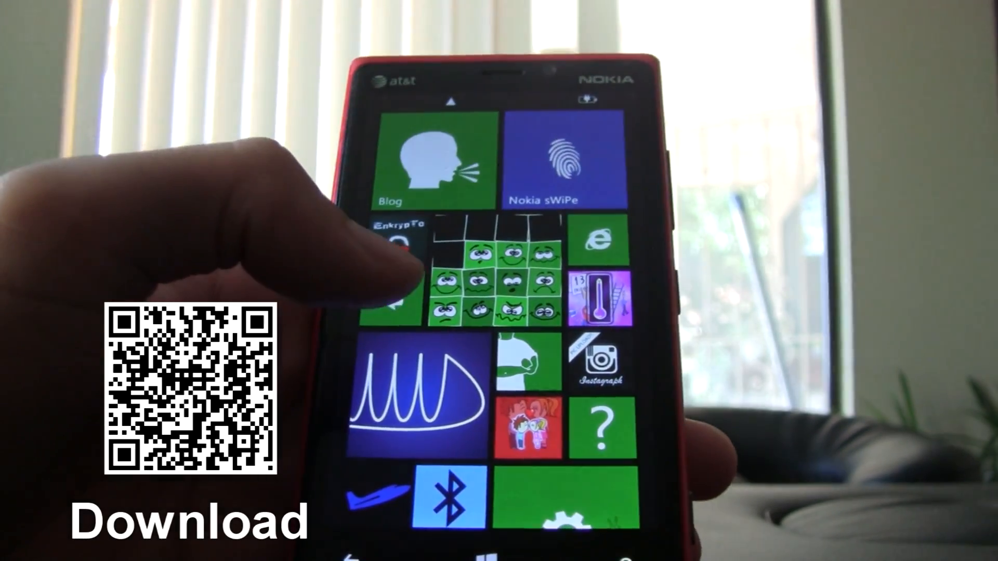
scroll(down, 3)
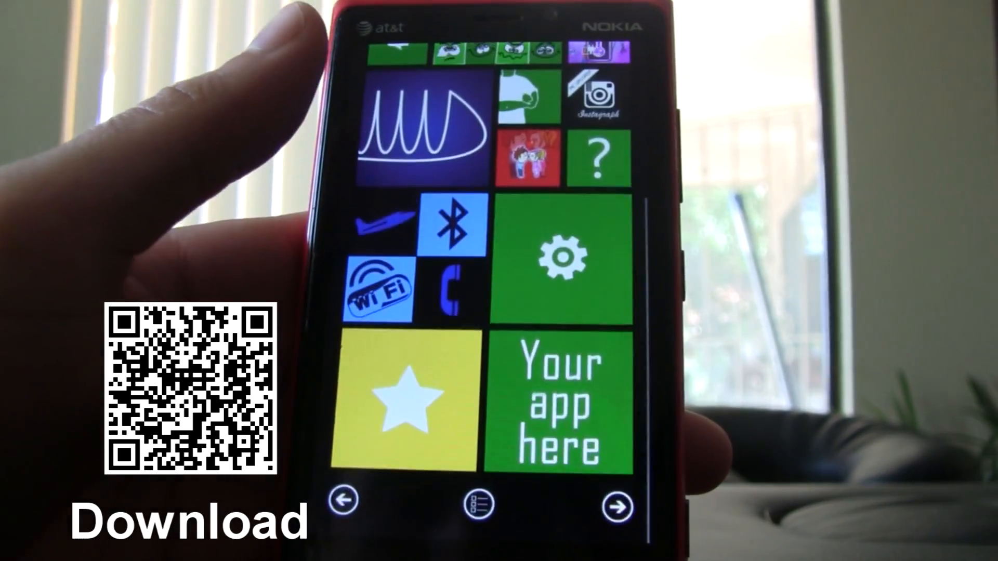